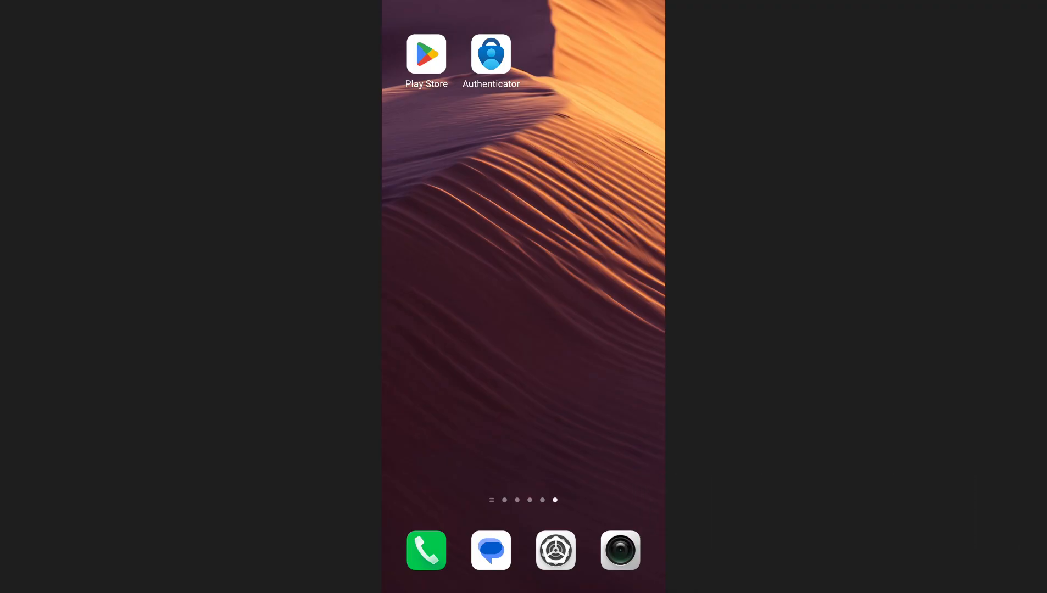
Launch Microsoft Authenticator from the Android home screen to view the saved Microsoft account
{"action": "left_click", "coordinate": [490, 54]}
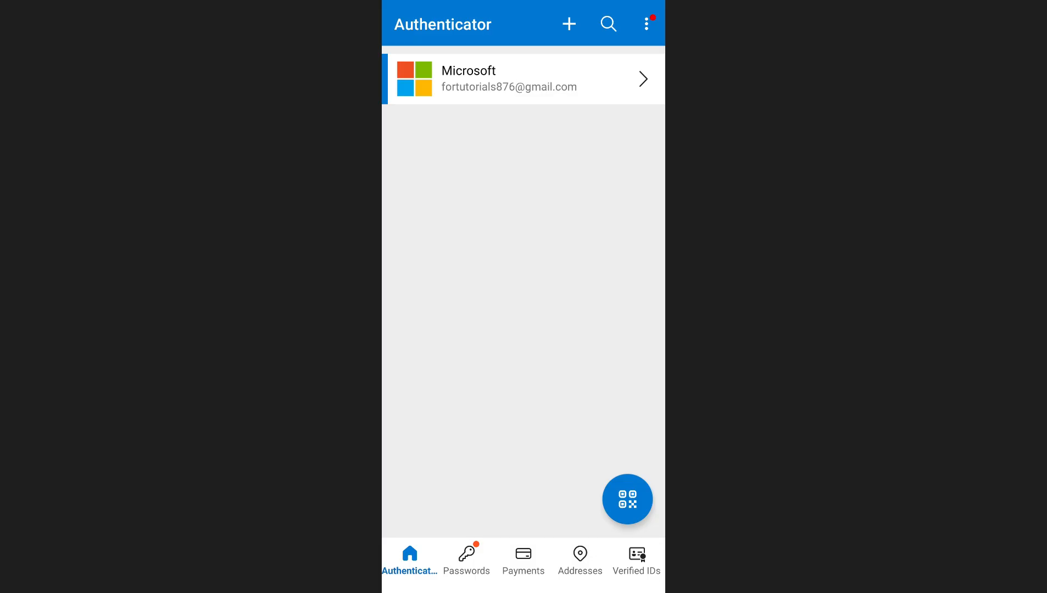
Show Authenticator's overflow menu with backup, show codes and settings options
{"action": "left_click", "coordinate": [645, 24]}
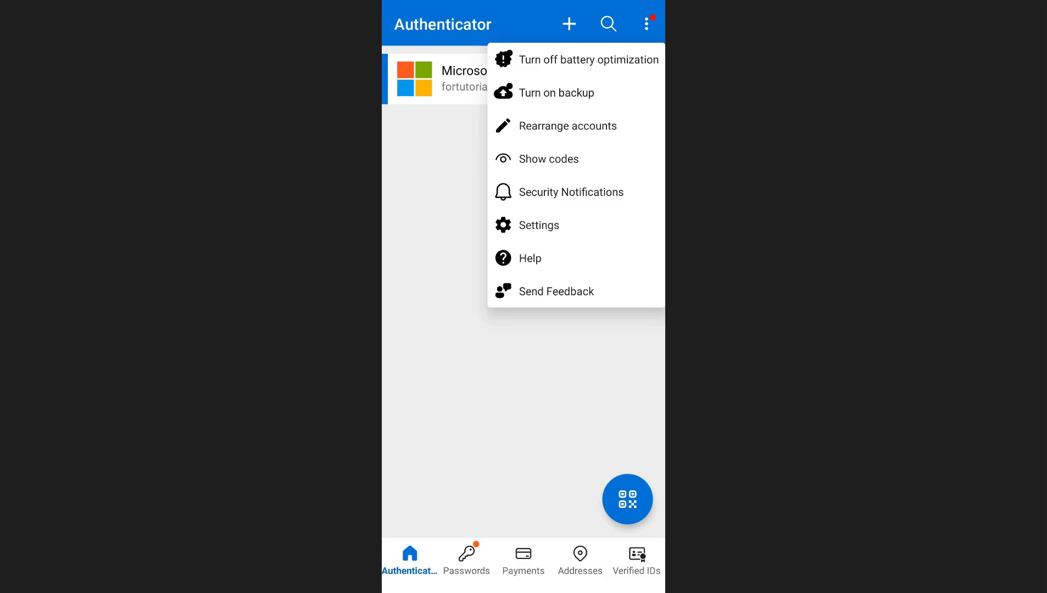
Switch on Cloud Backup in Settings and accept the personal Microsoft account notice
{"action": "left_click", "coordinate": [538, 226]}
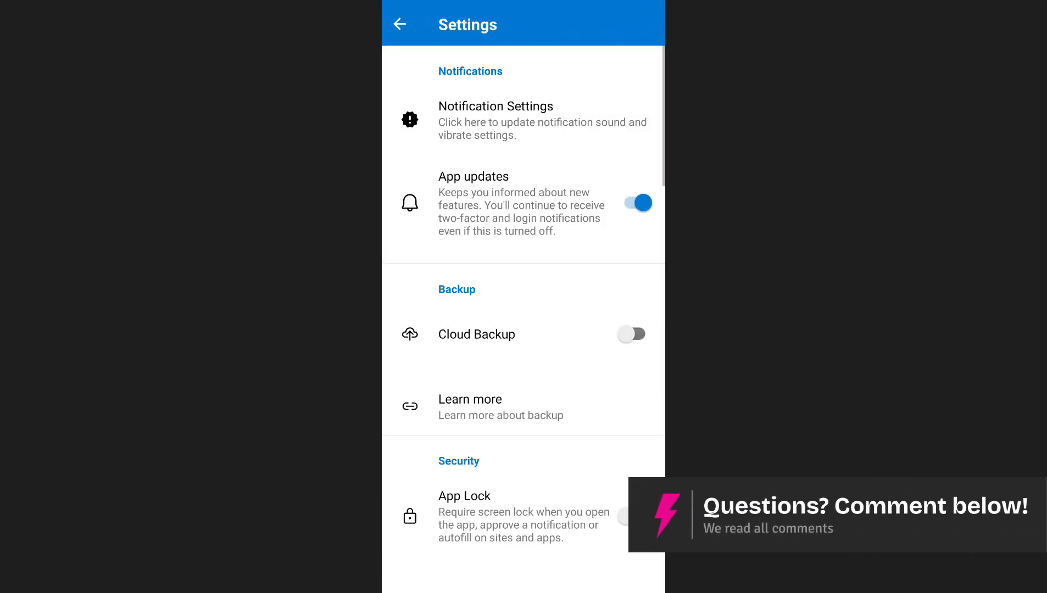
{"action": "scroll", "scroll_direction": "down", "scroll_amount": 3}
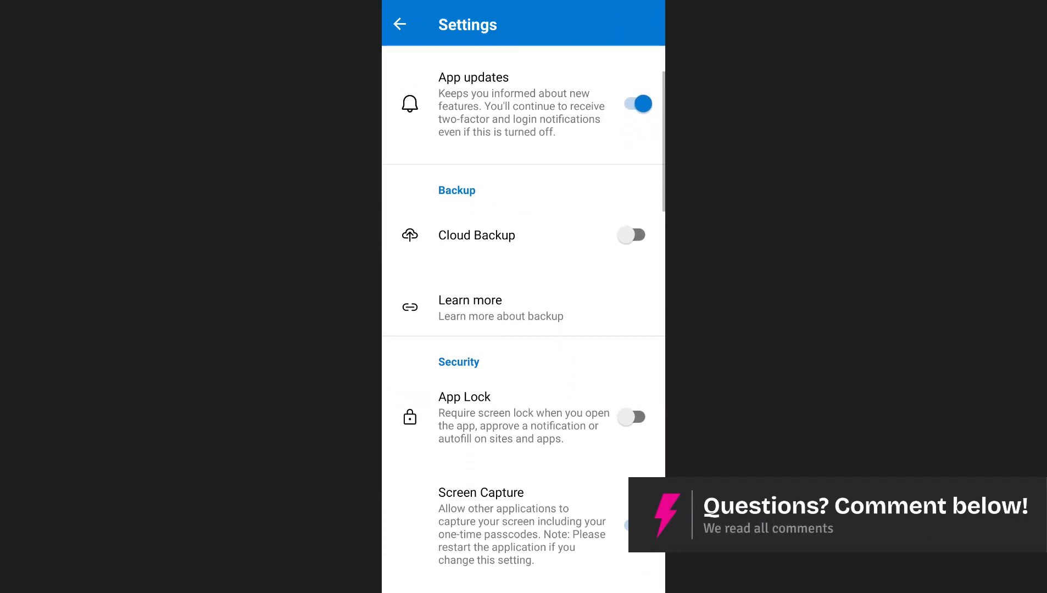
{"action": "left_click", "coordinate": [630, 235]}
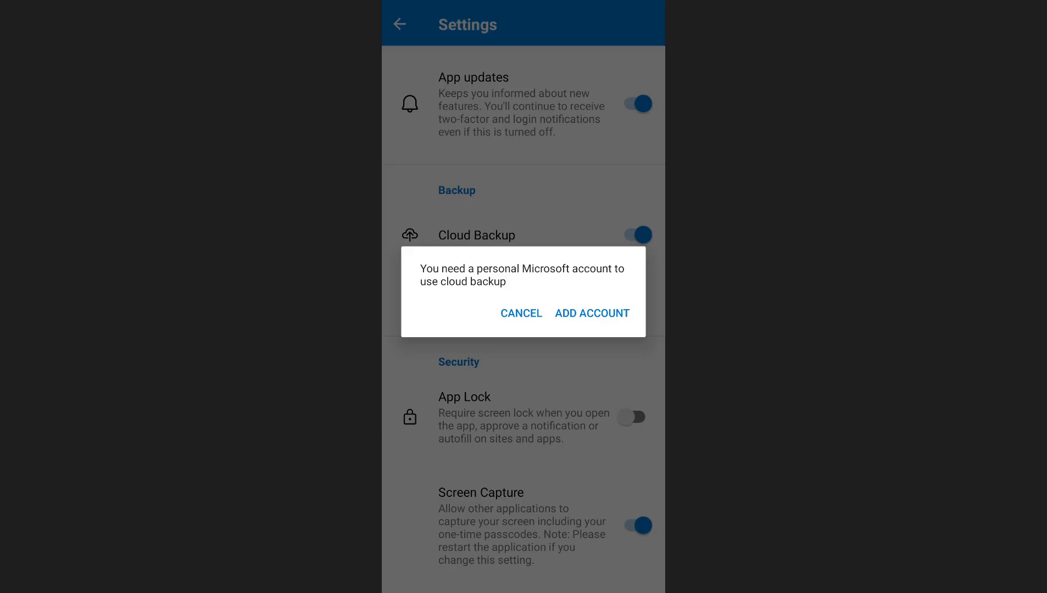
{"action": "left_click", "coordinate": [591, 313]}
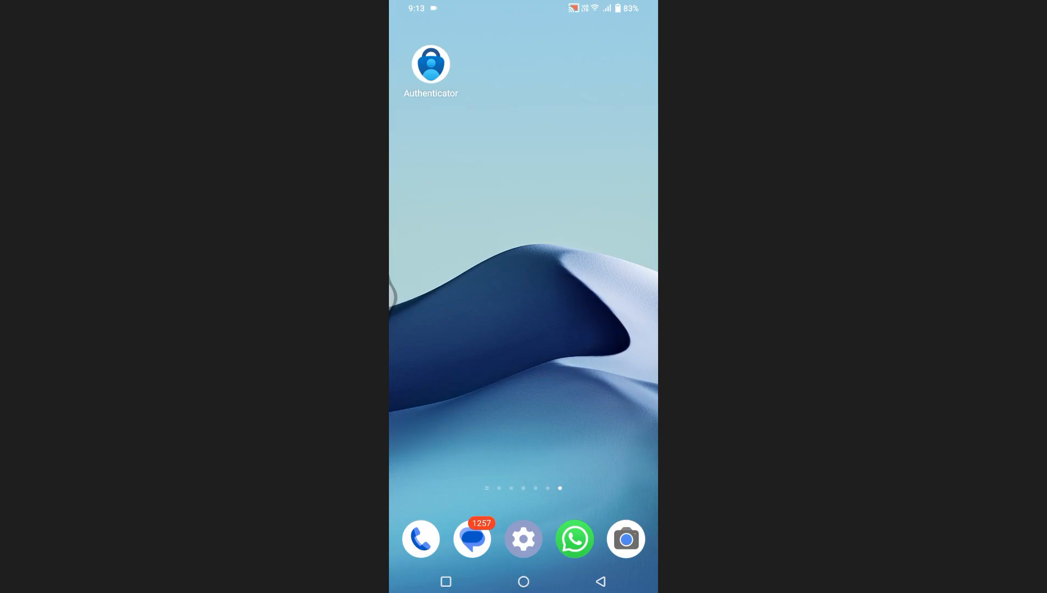
Start Begin recovery in Authenticator on the new phone
{"action": "left_click", "coordinate": [431, 65]}
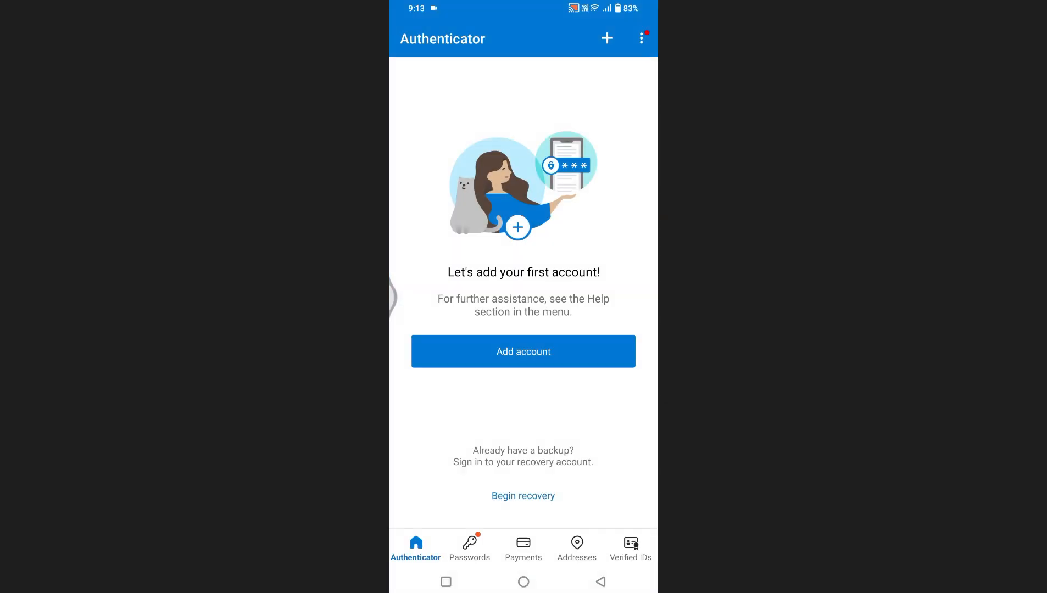
{"action": "left_click", "coordinate": [523, 495]}
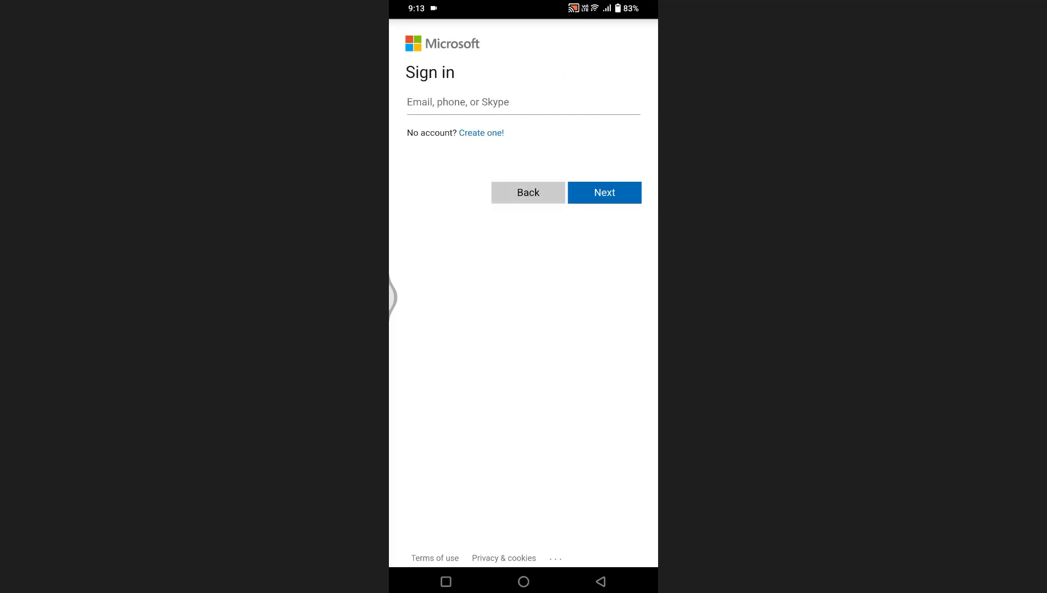
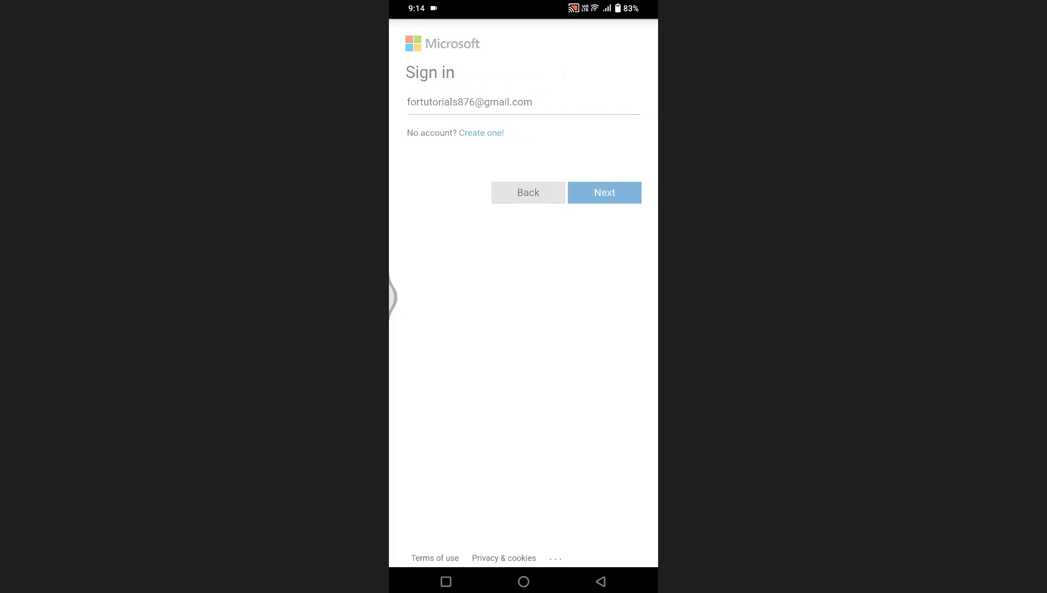
{"action": "left_click", "coordinate": [603, 192]}
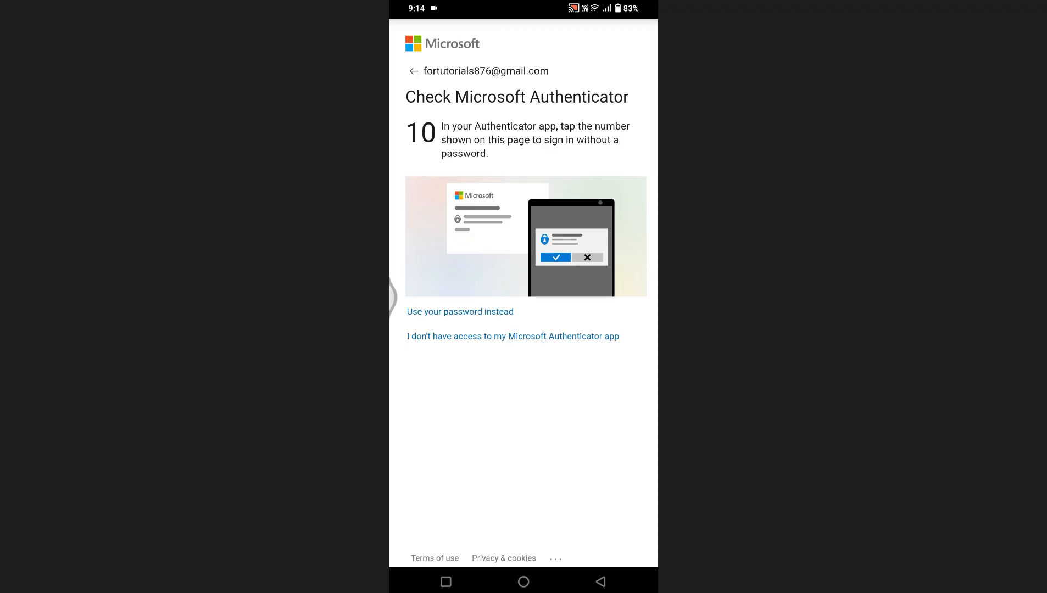
{"action": "left_click", "coordinate": [459, 311]}
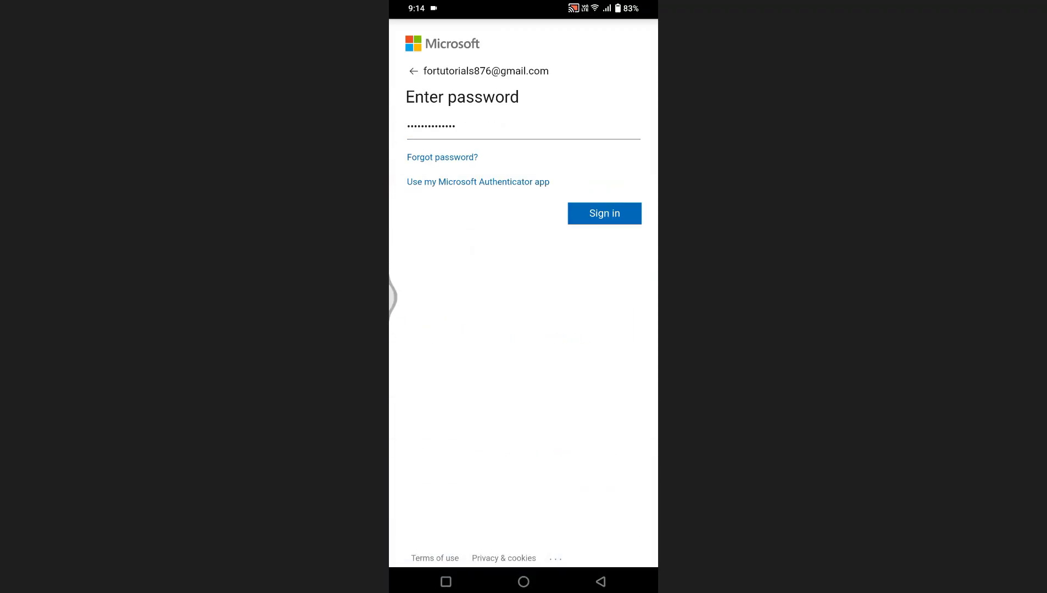
{"action": "left_click", "coordinate": [603, 213]}
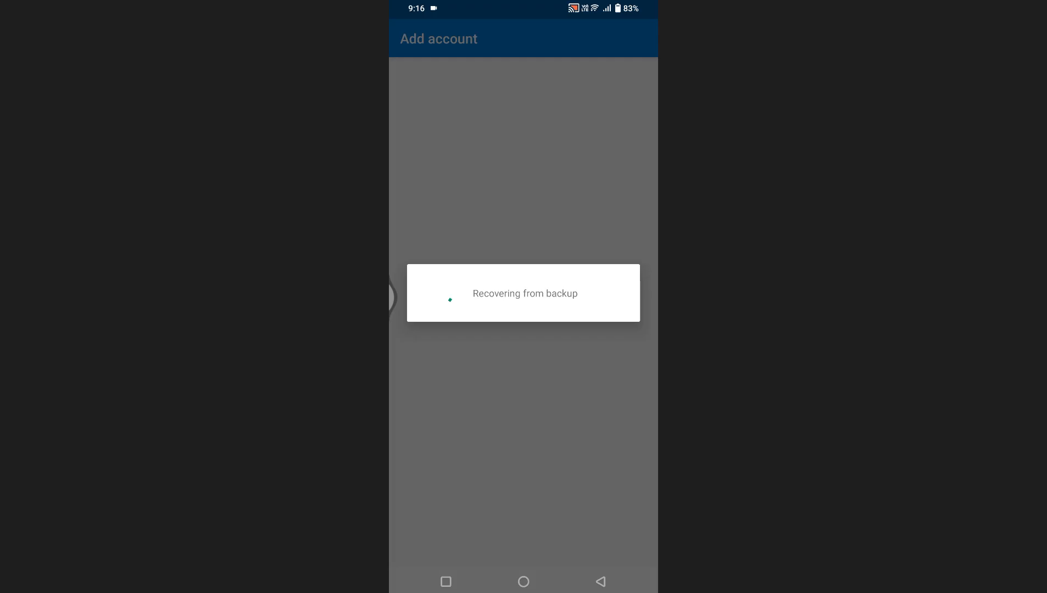